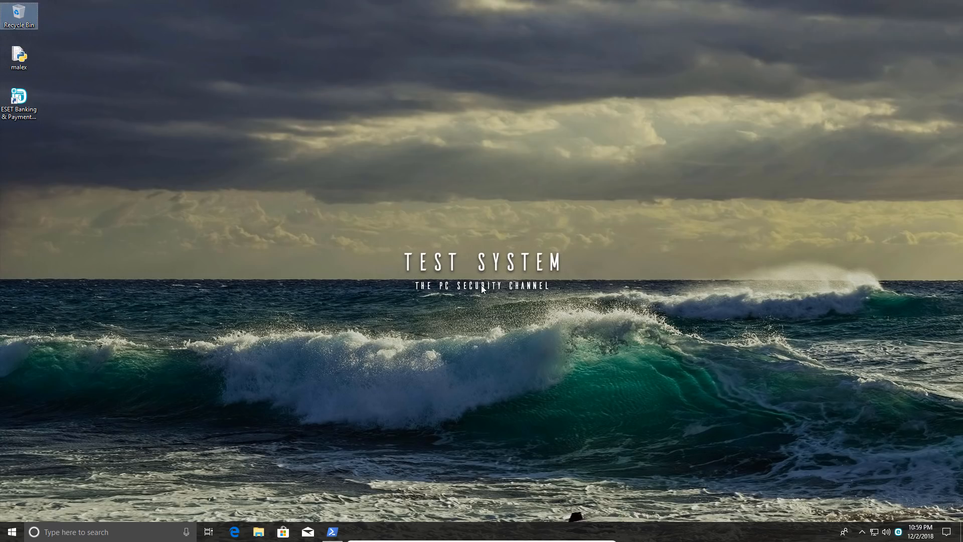
mouse_move(455, 293)
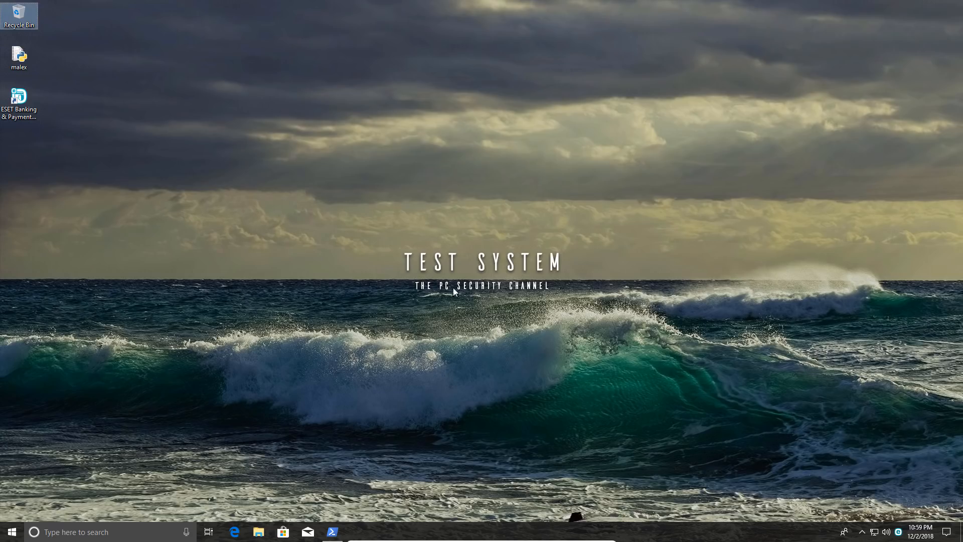
Step: Confirm ESET is up to date and pause its protection for 10 minutes
left_click(259, 533)
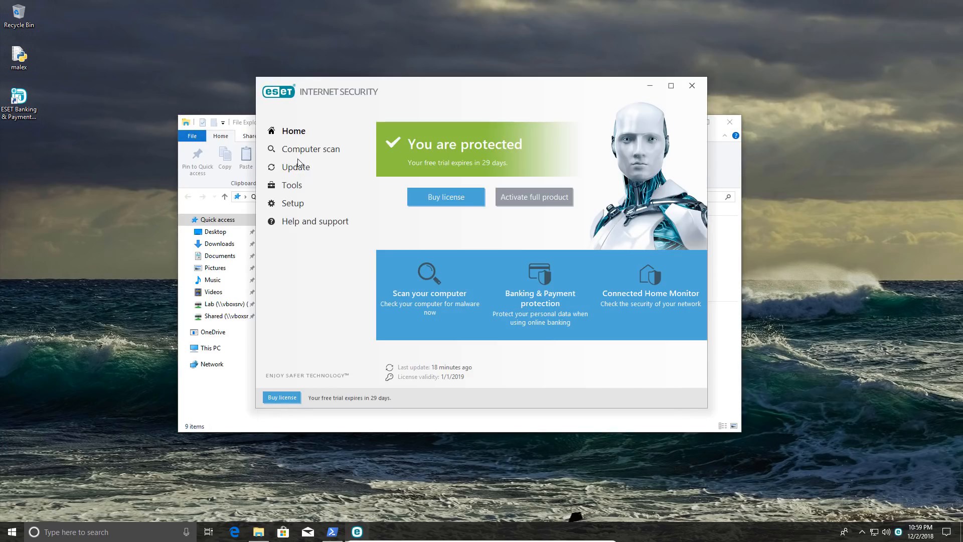
left_click(296, 167)
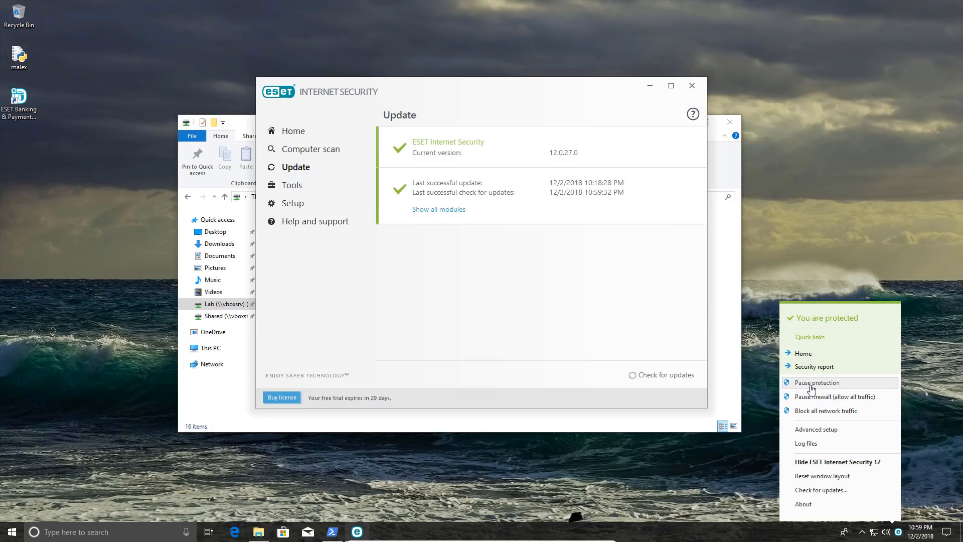
left_click(817, 382)
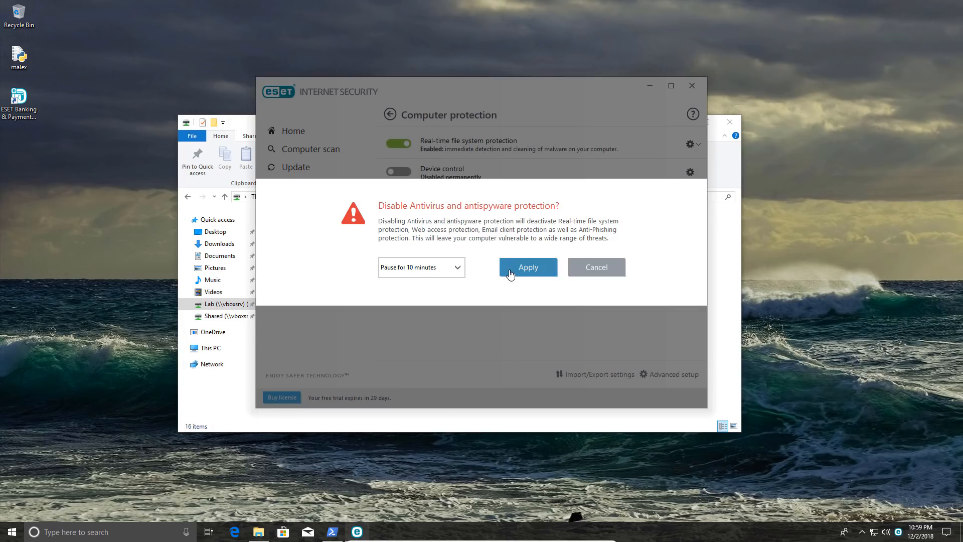
left_click(596, 266)
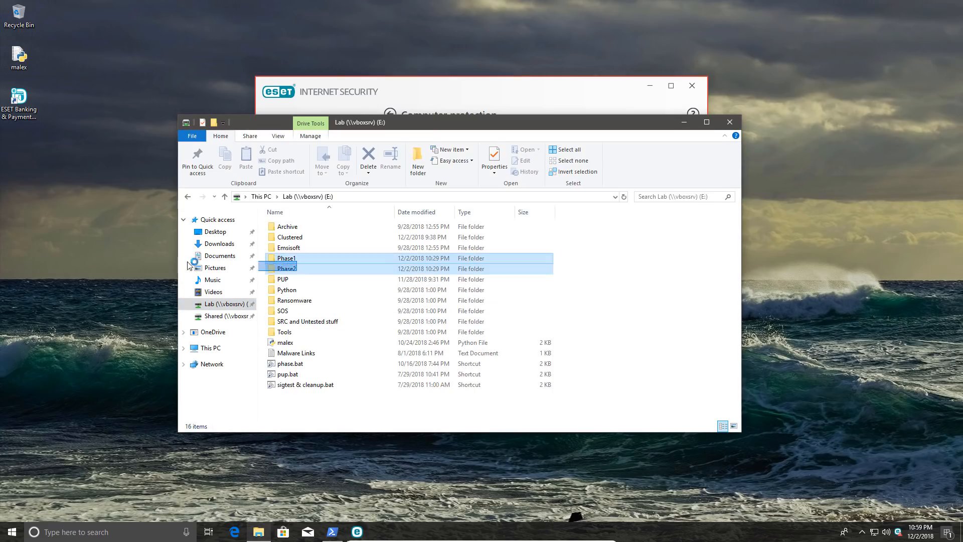
Step: Move the Phase1 sample folder from the Lab drive onto the desktop
left_click(287, 258)
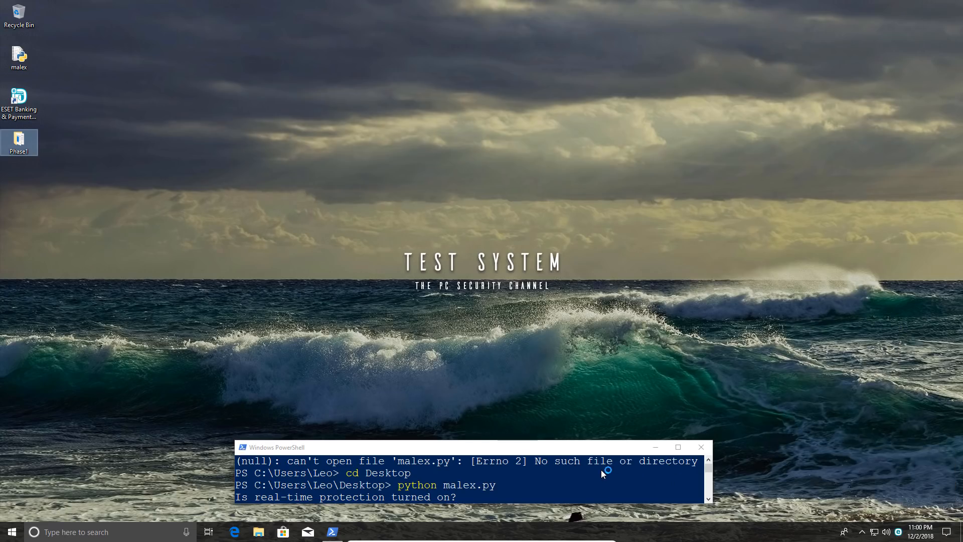
mouse_move(570, 495)
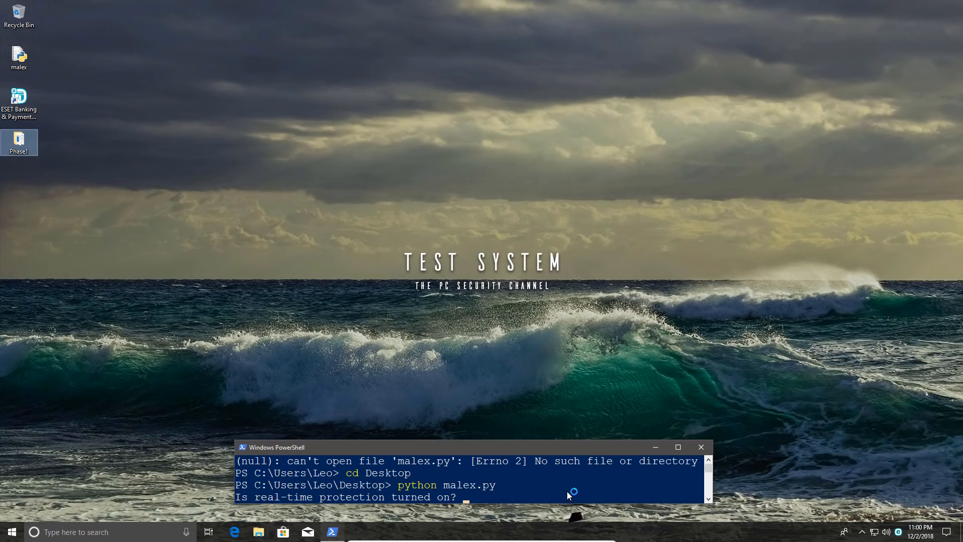
Step: Answer 'yes' to the script's real-time protection prompt
type("yes")
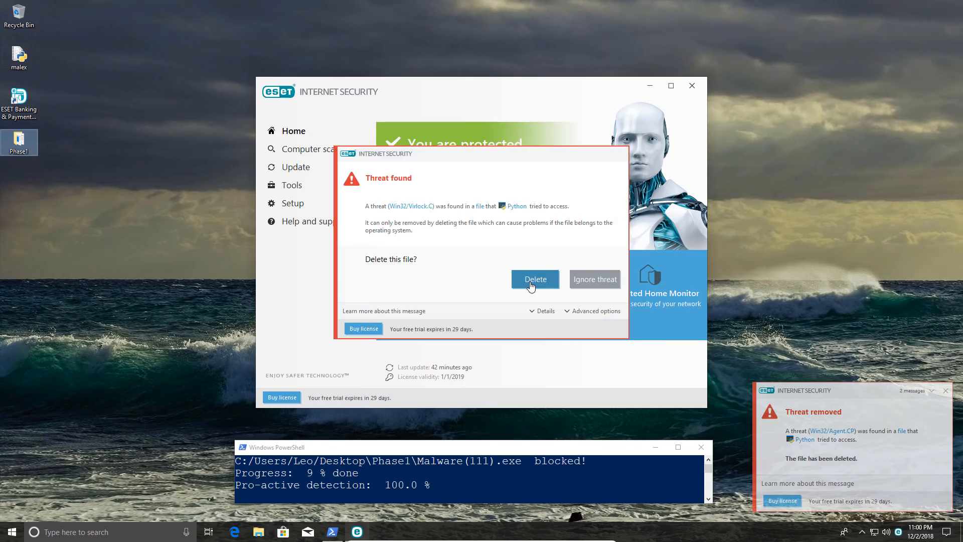
Step: Delete the flagged Win32/Virlock.C, .A and .D files and dismiss the sample's password prompt
left_click(535, 279)
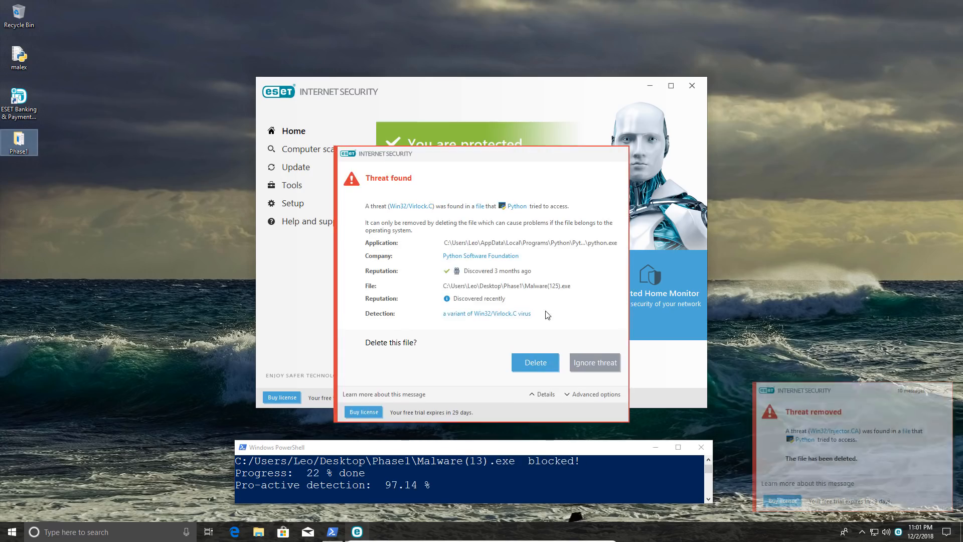
left_click(613, 394)
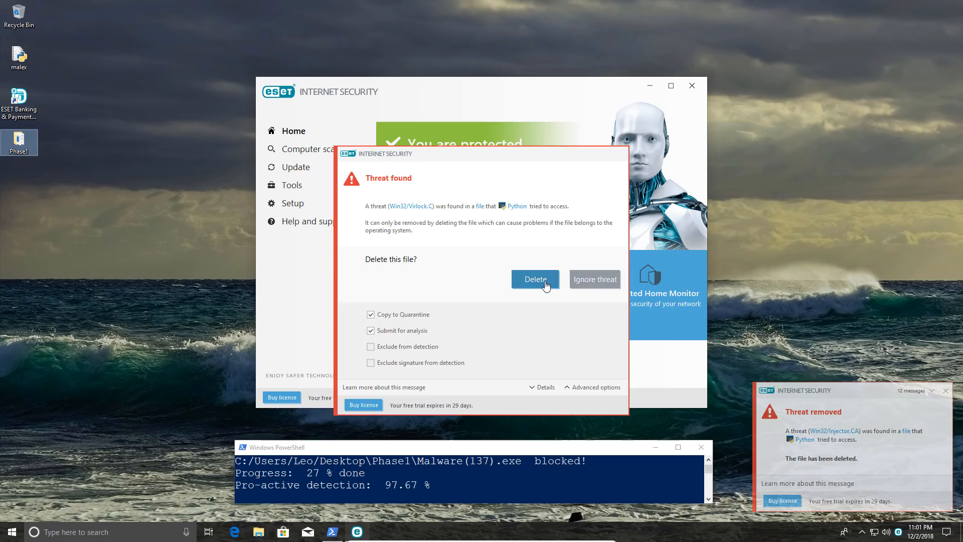
left_click(536, 279)
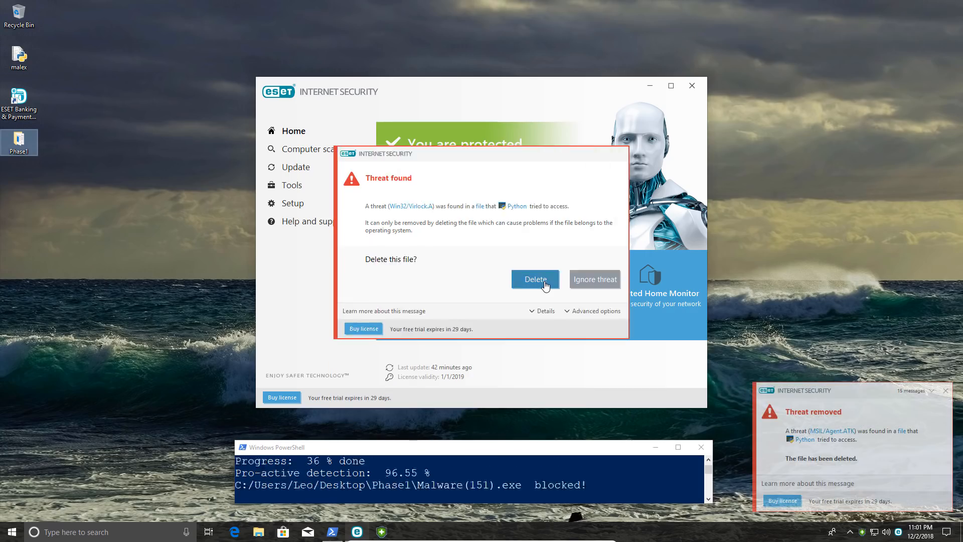
left_click(536, 279)
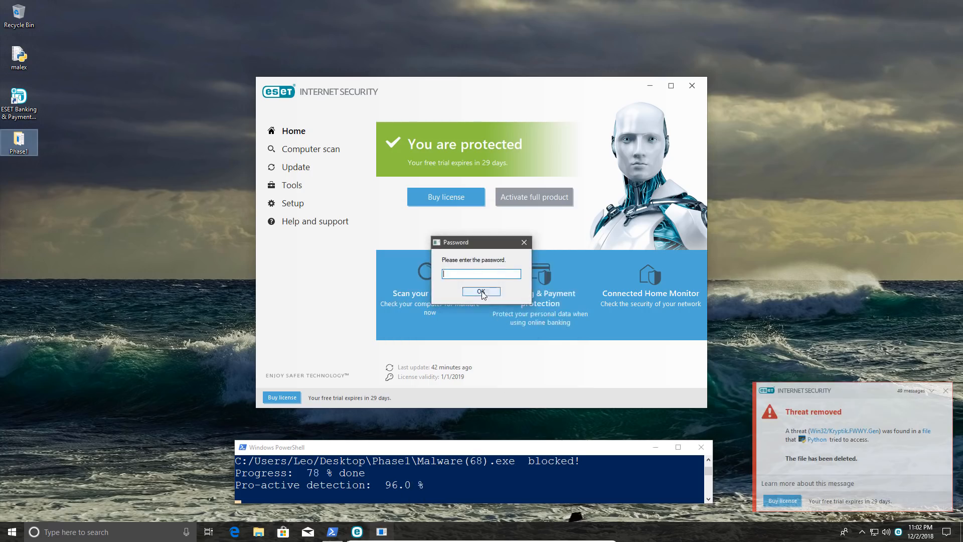
left_click(481, 291)
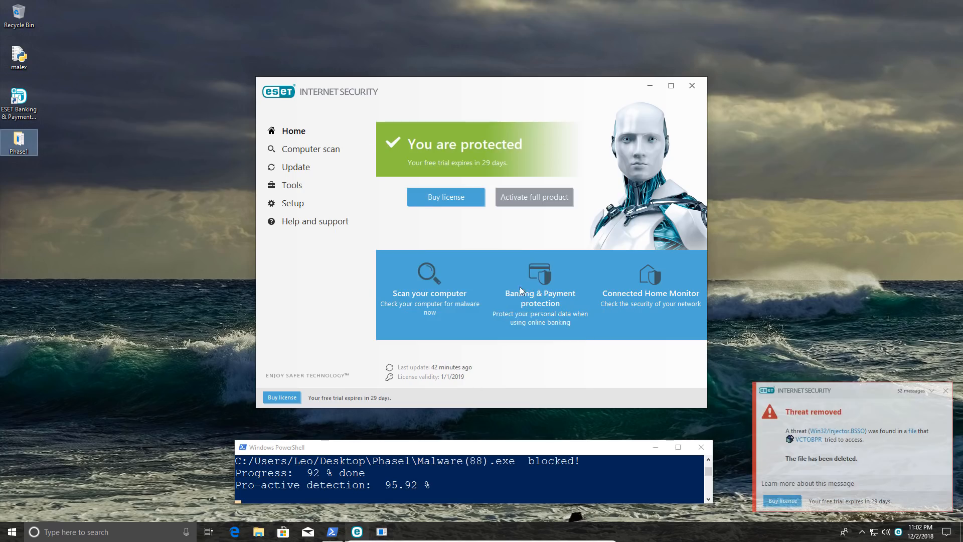
mouse_move(502, 332)
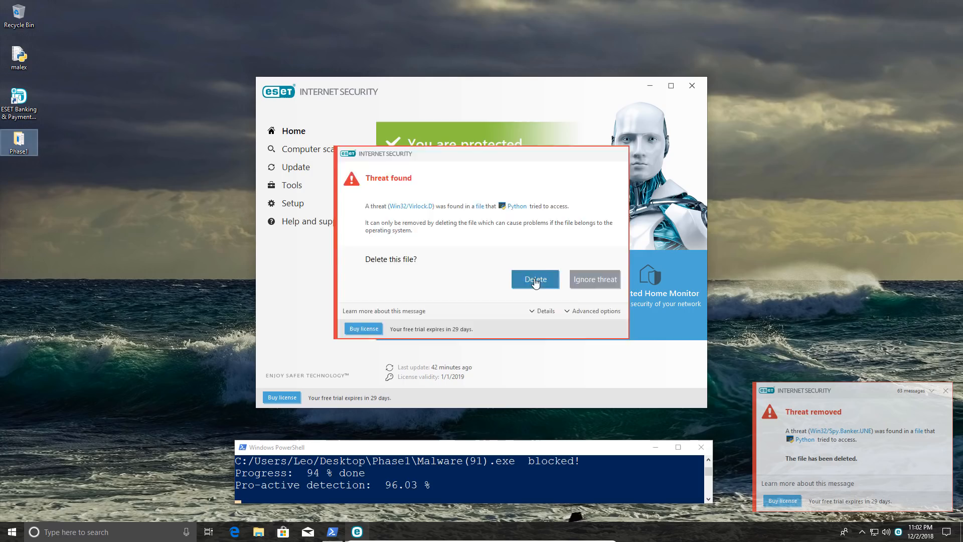
left_click(535, 279)
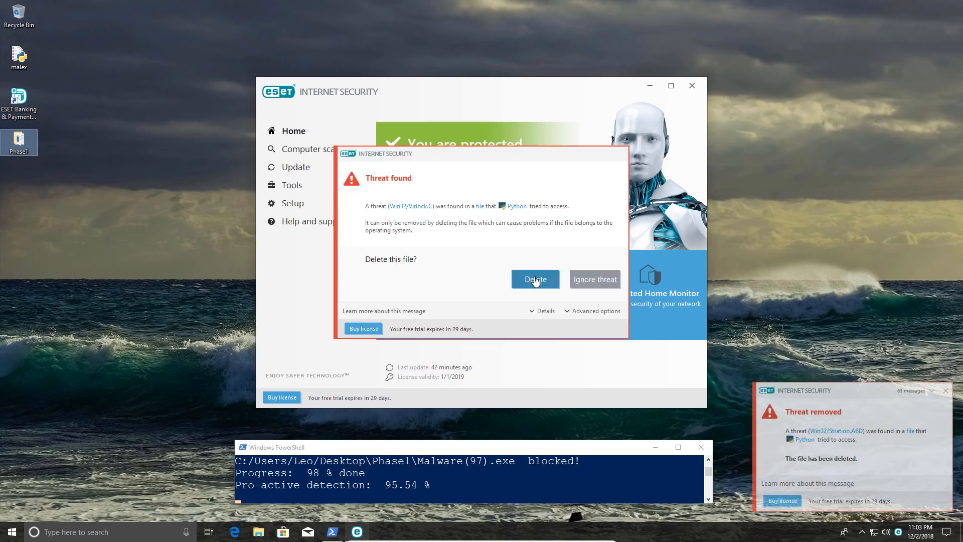
left_click(535, 279)
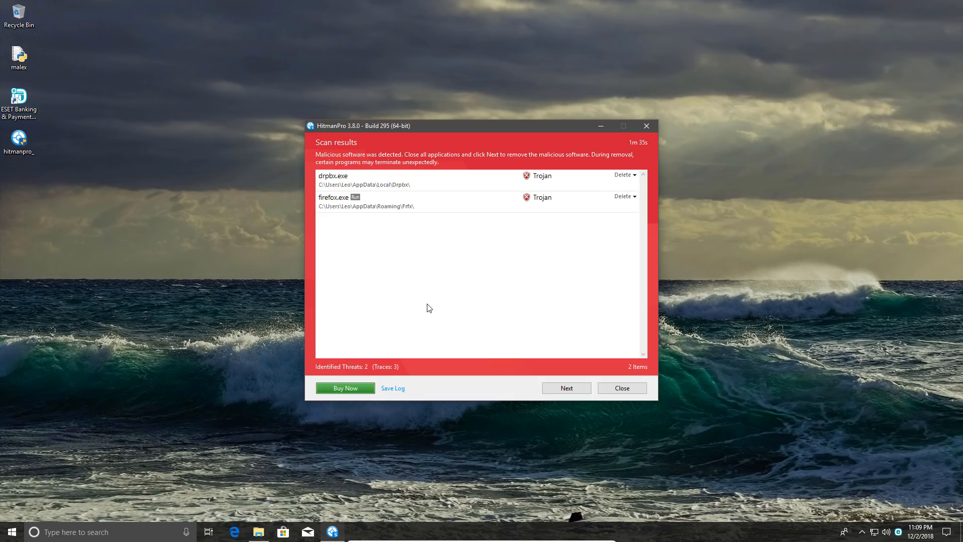
mouse_move(429, 302)
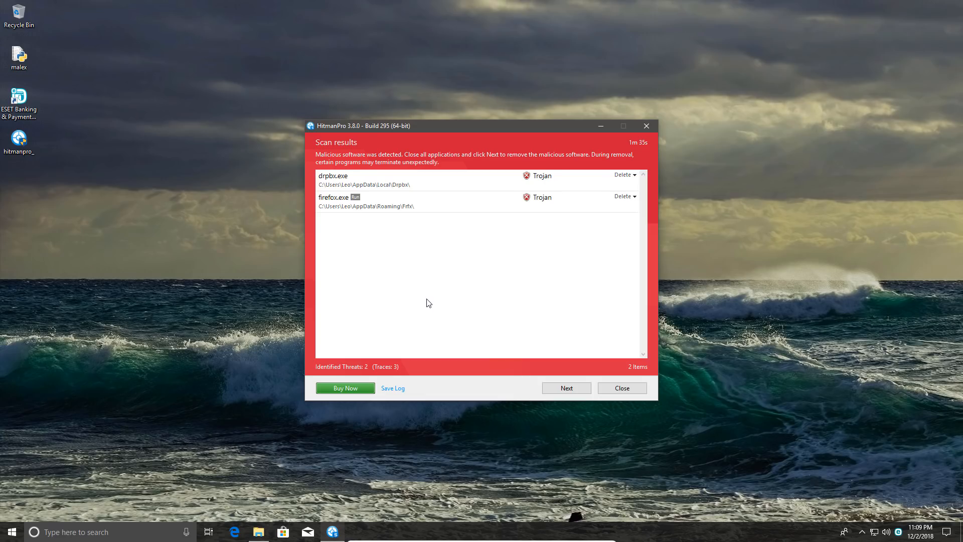
mouse_move(429, 297)
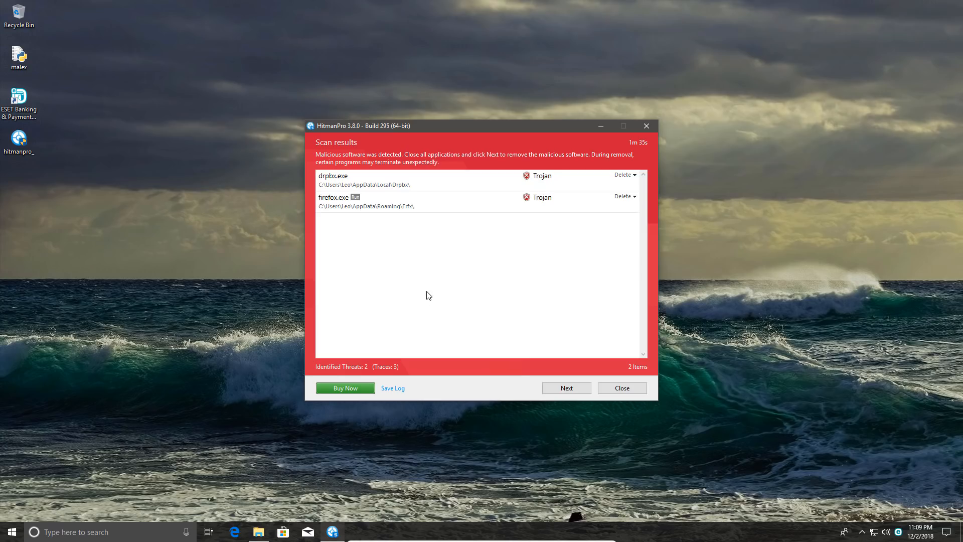
mouse_move(429, 294)
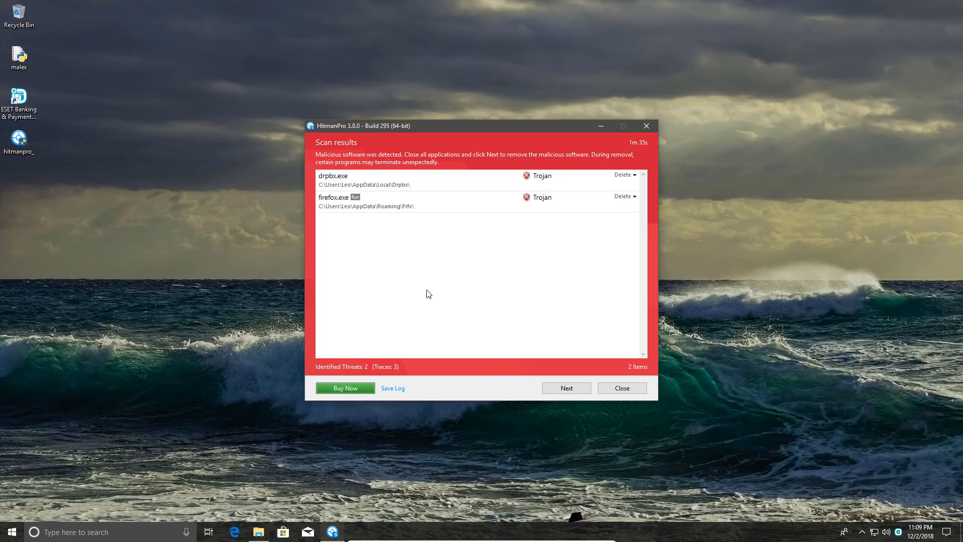
mouse_move(425, 224)
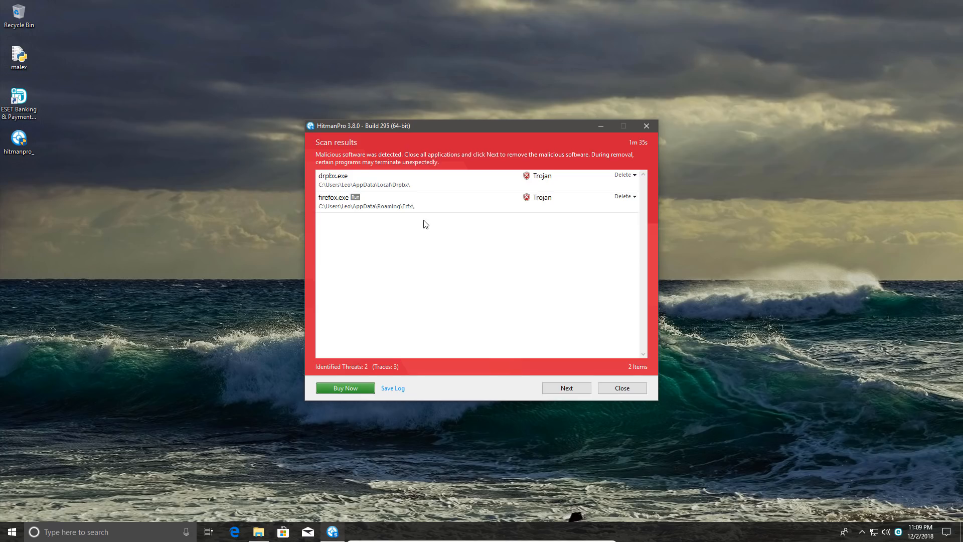
left_click(334, 198)
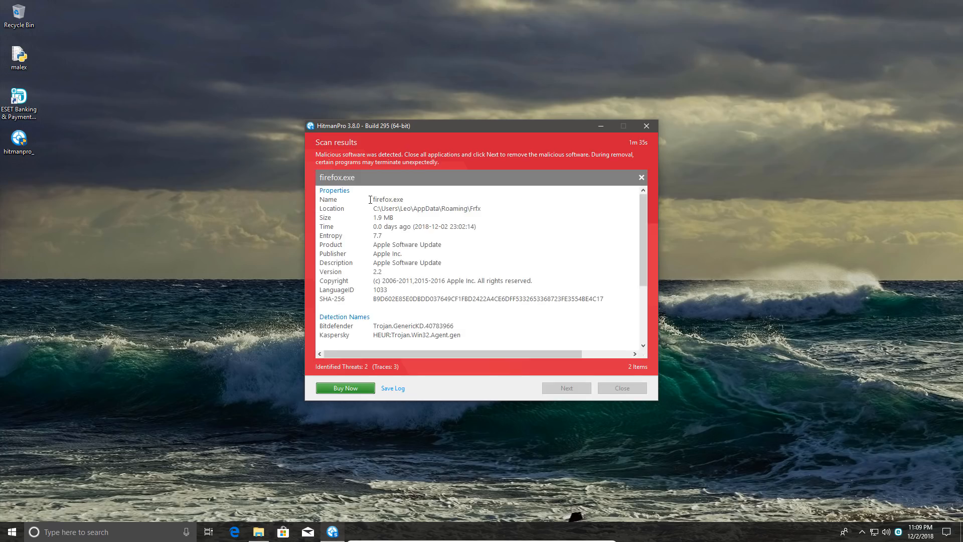
mouse_move(409, 245)
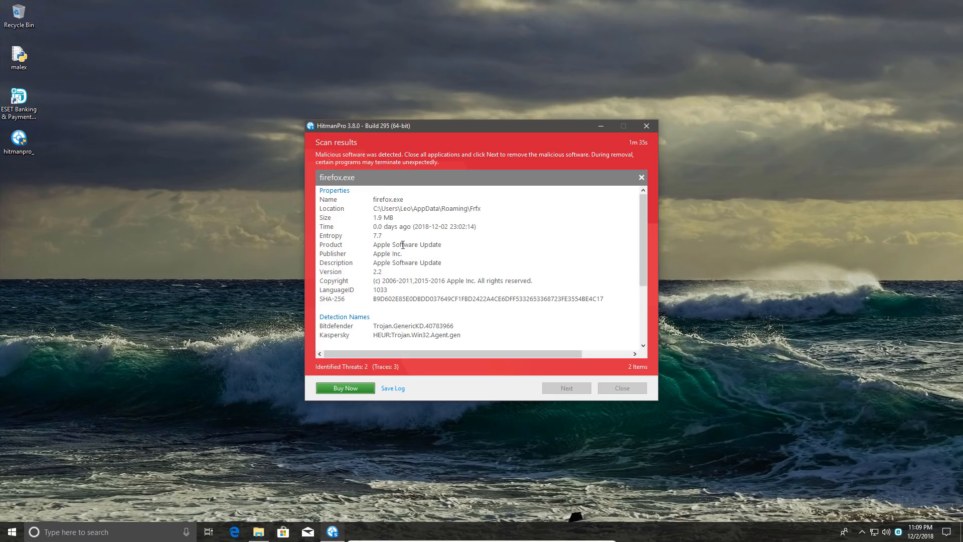
mouse_move(417, 250)
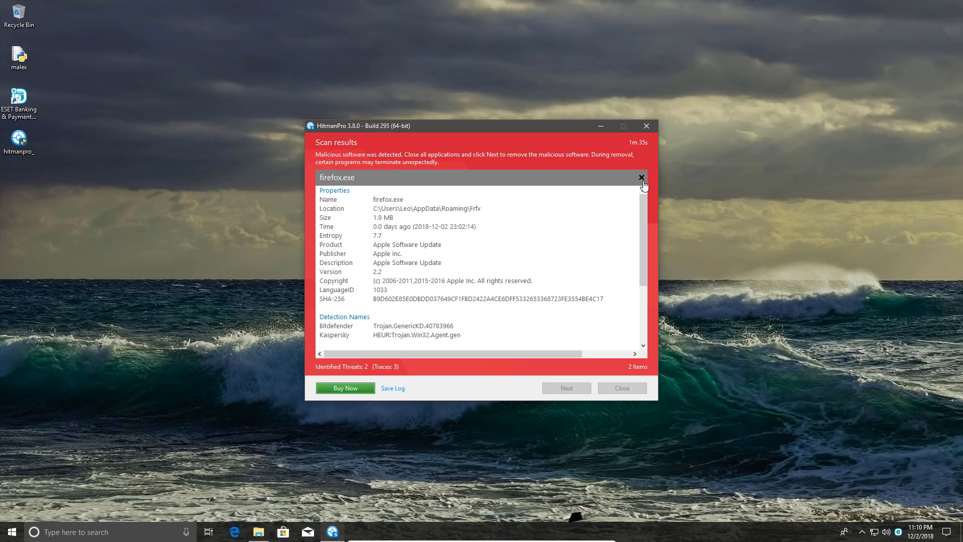
left_click(641, 178)
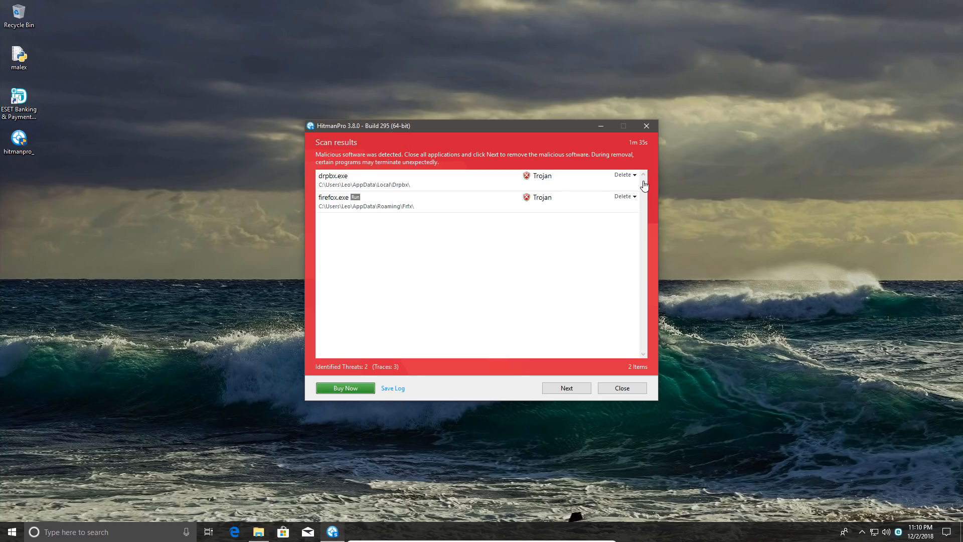
mouse_move(771, 361)
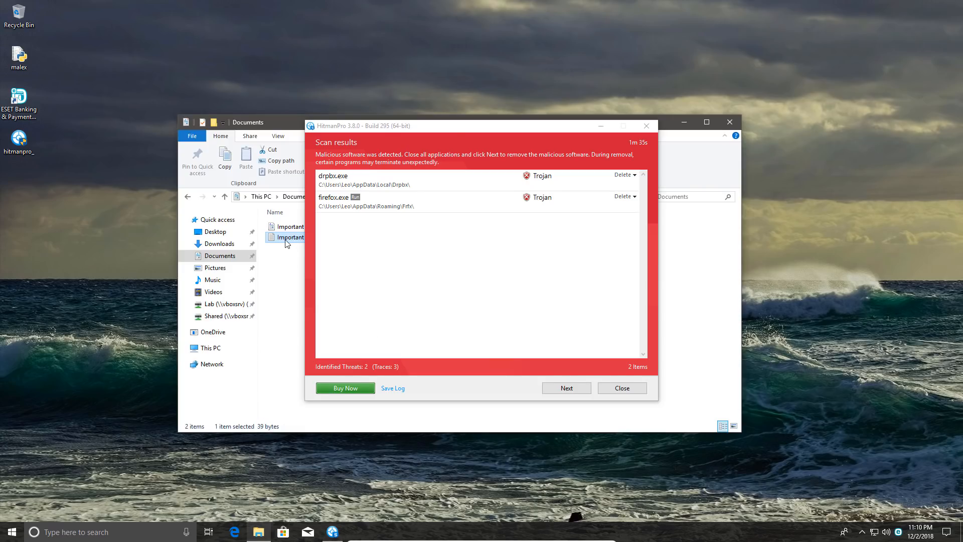
Step: Open the second file in Documents, then move on to the Downloads folder
double_click(286, 237)
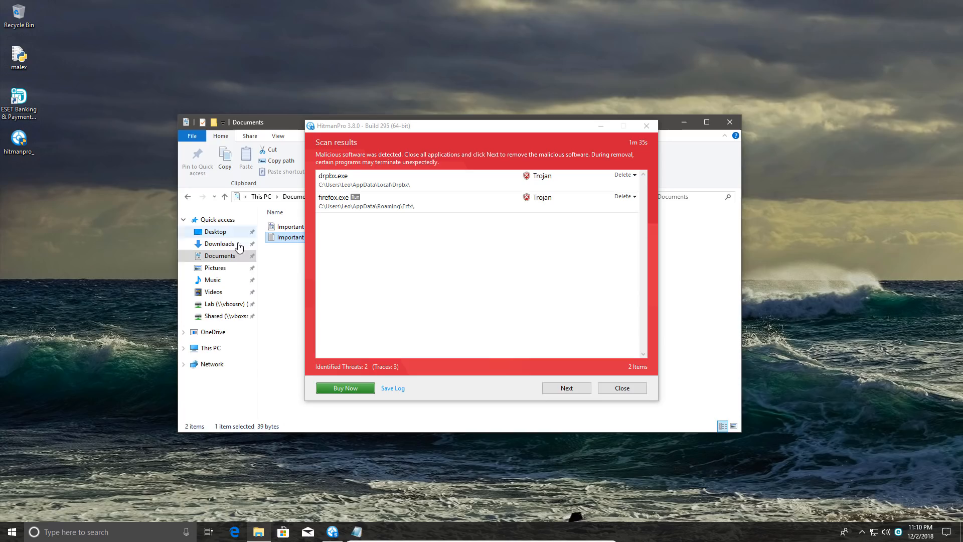
left_click(215, 267)
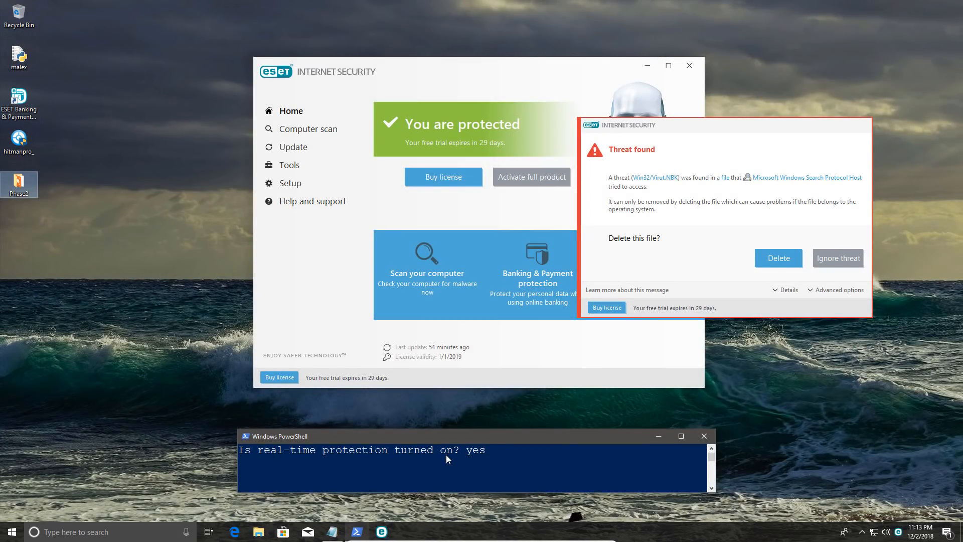
Step: Delete the Win32/Agent.NBA detection and open the real-time file system protection settings
left_click(779, 258)
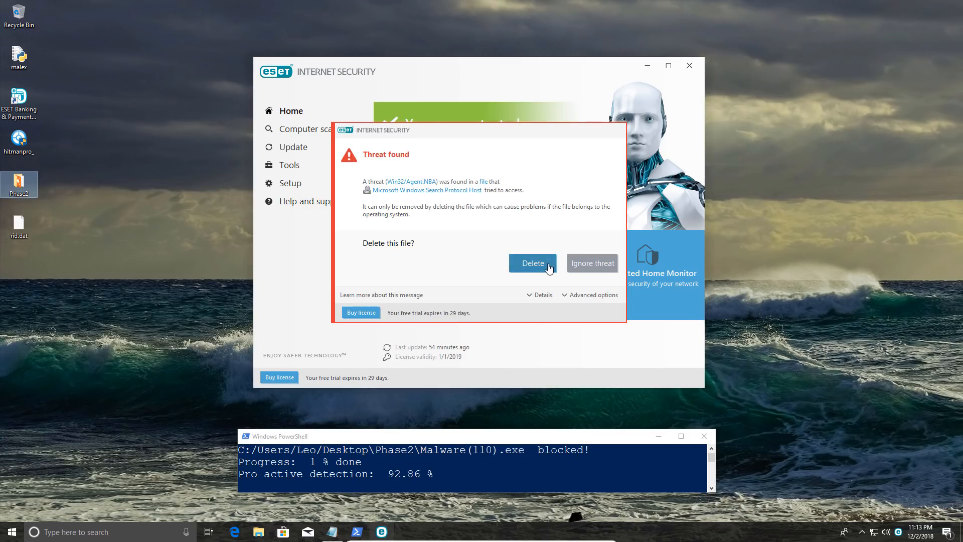
left_click(533, 263)
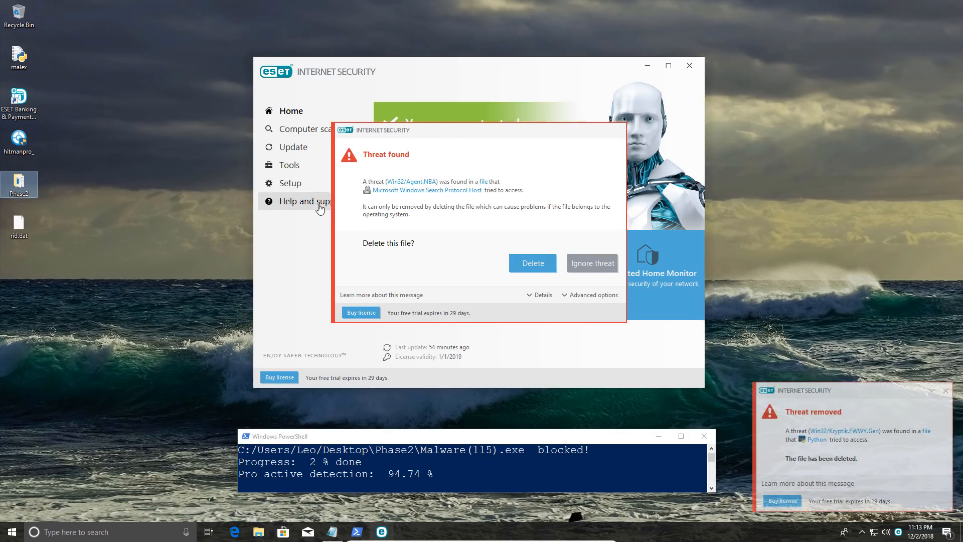
left_click(533, 263)
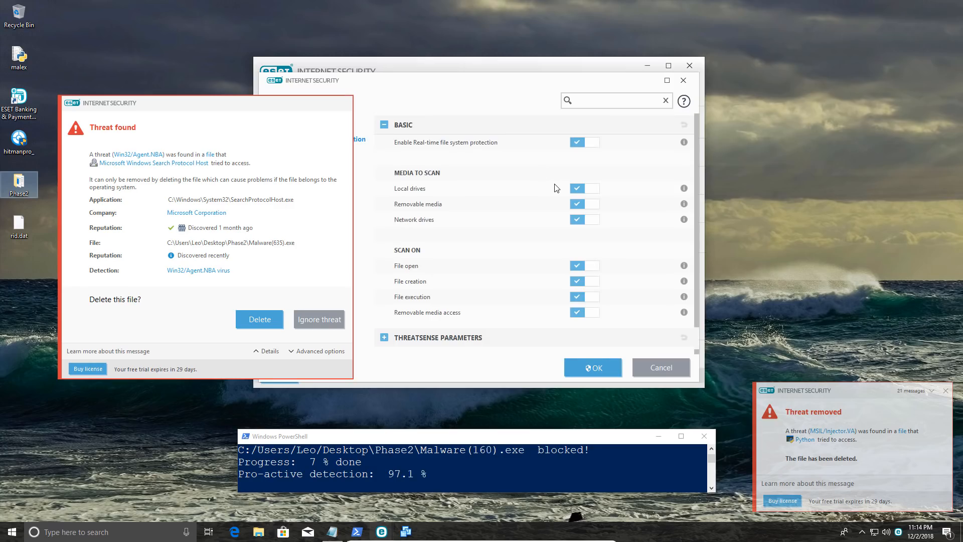
Step: Close the real-time protection settings and dismiss the Computer protection overview
left_click(665, 282)
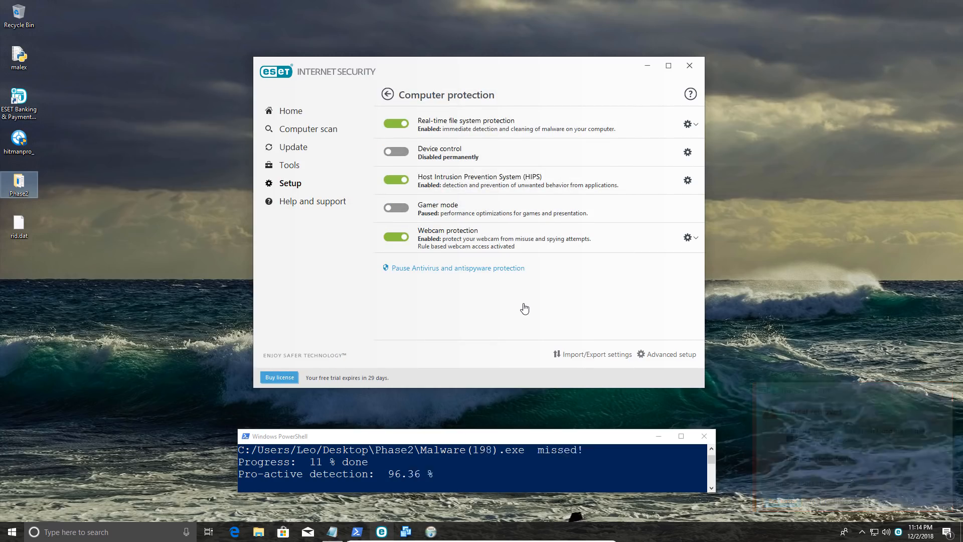
left_click(290, 111)
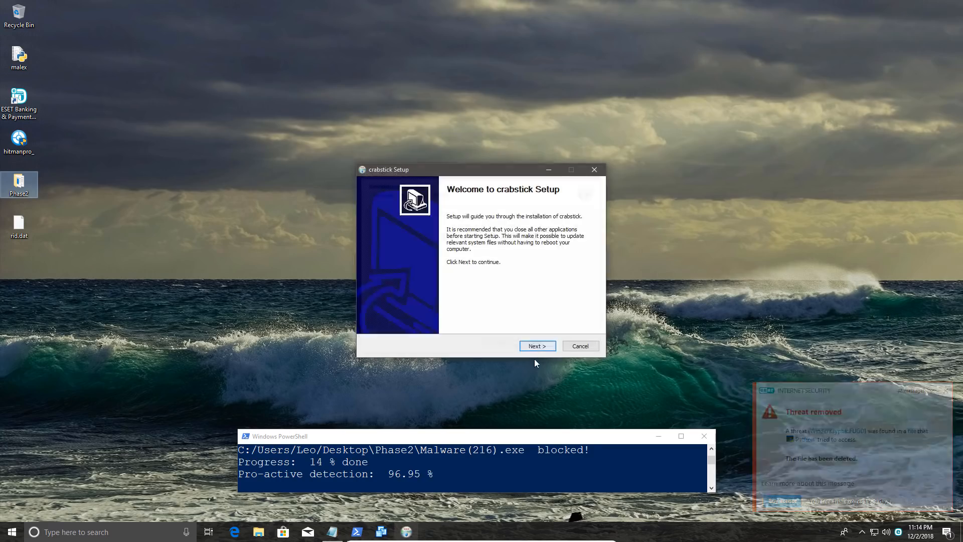
Step: Click through the crabstick installer's welcome page and close the completed installation
left_click(537, 345)
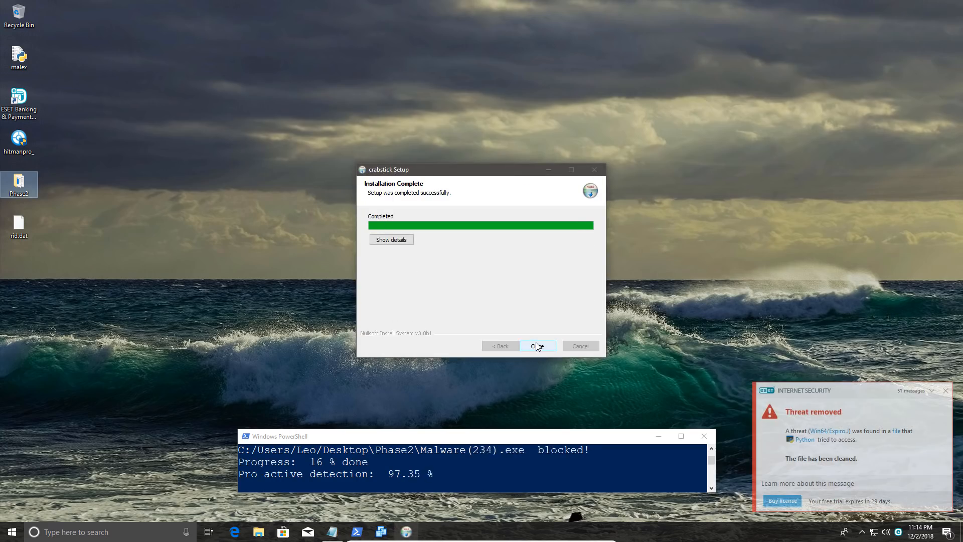
left_click(538, 346)
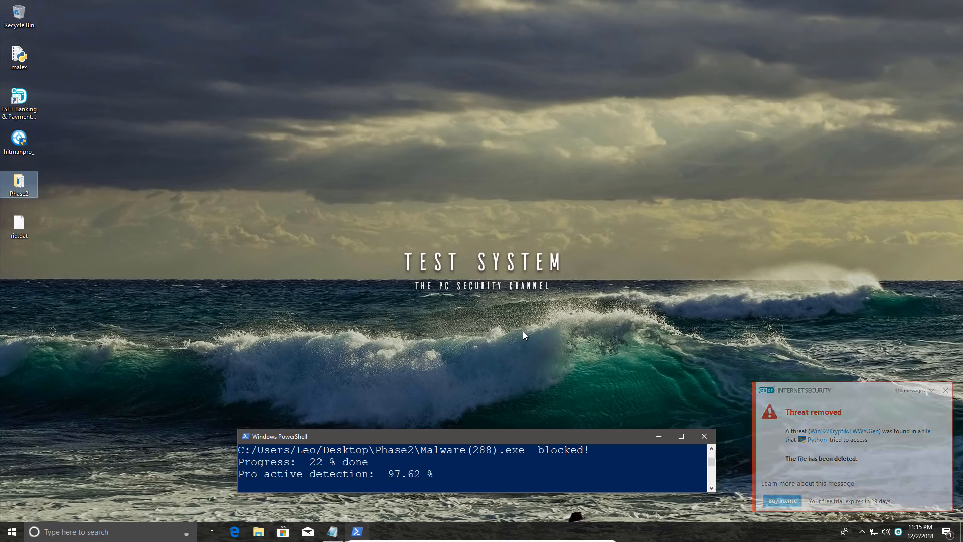
mouse_move(474, 295)
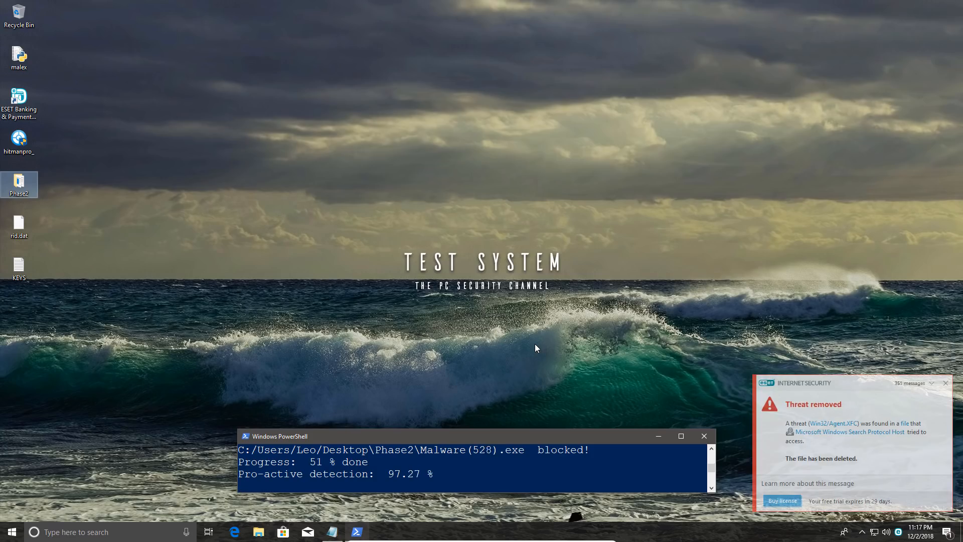
Step: Open the Desktop folder to check for the new KEYS file
left_click(255, 533)
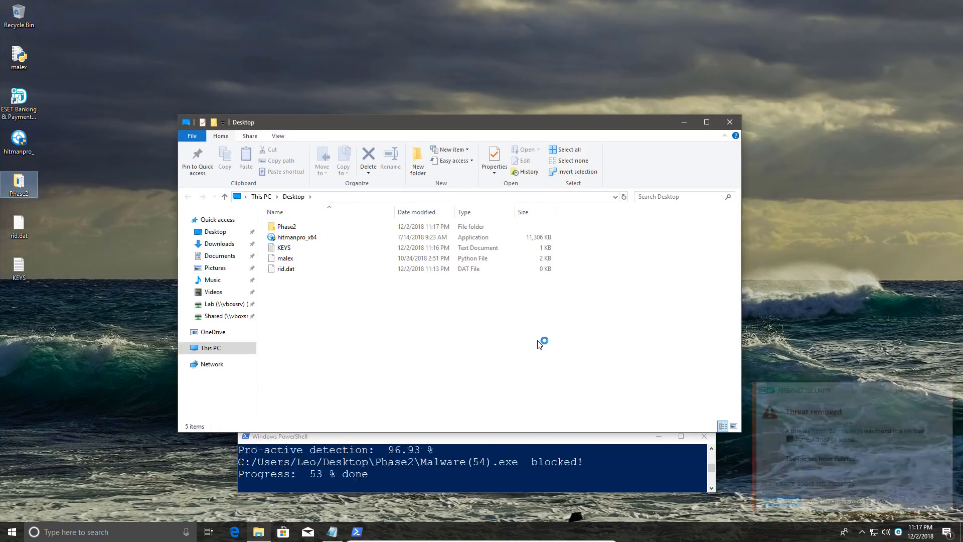